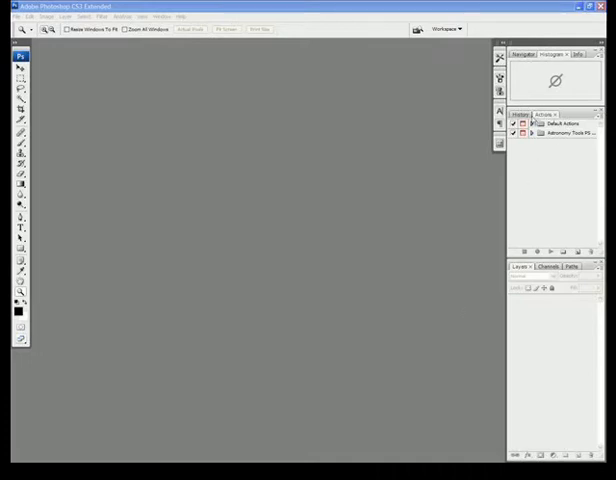
# Step: Expand the Astronomy Tools set and browse its actions, including Space Noise Reduction
pyautogui.click(163, 16)
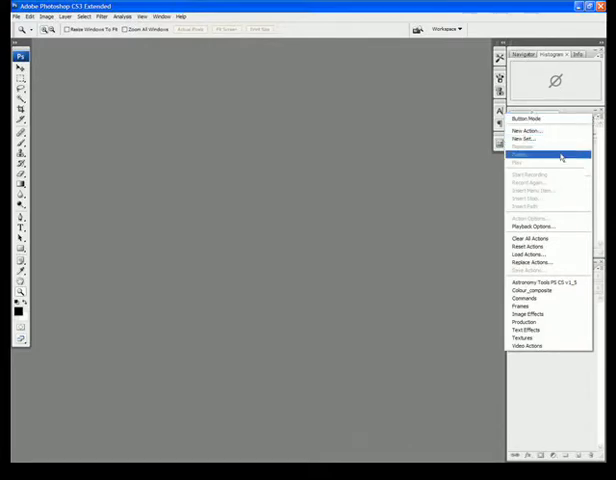
pyautogui.moveTo(548, 253)
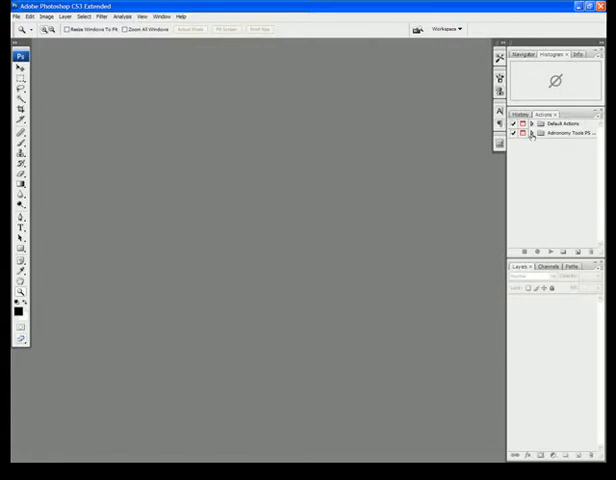
pyautogui.click(533, 133)
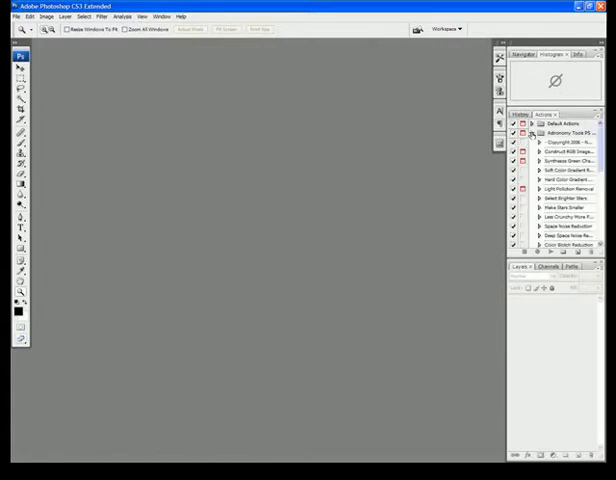
pyautogui.scroll(-3)
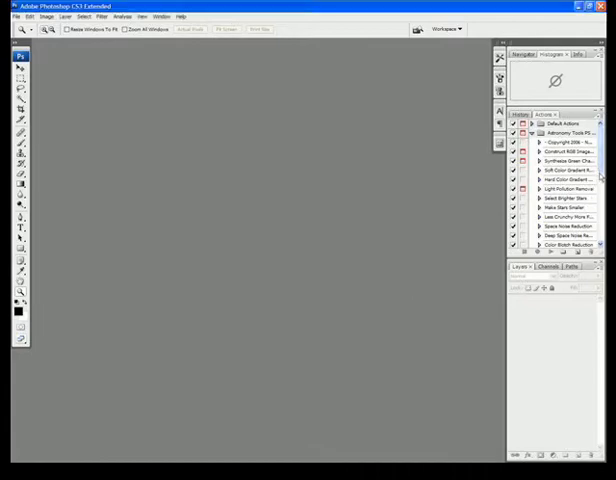
pyautogui.click(565, 225)
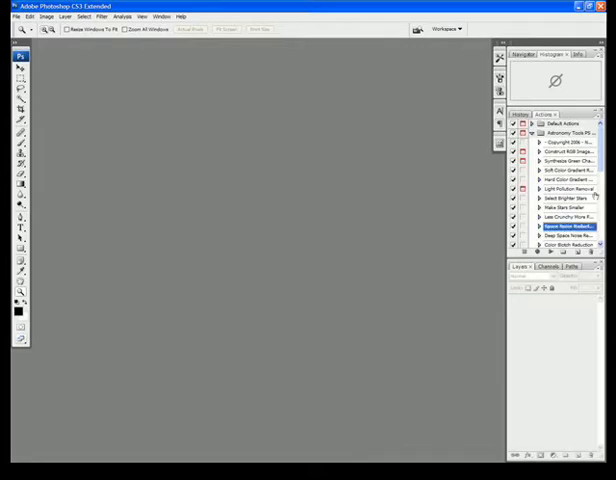
pyautogui.scroll(-3)
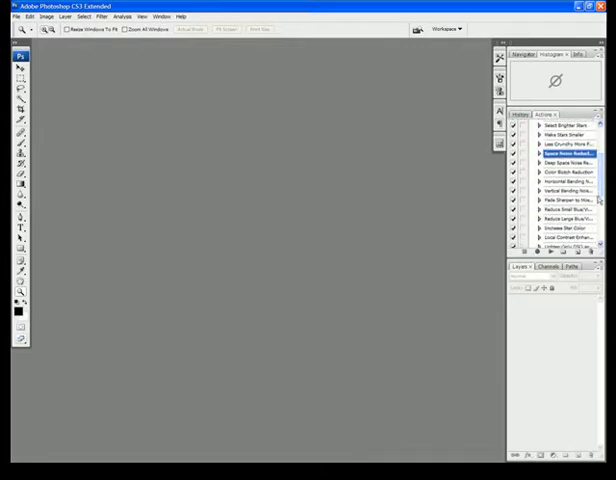
pyautogui.scroll(-3)
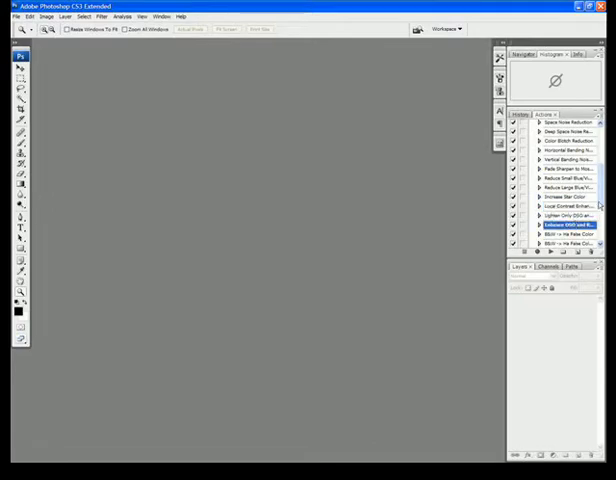
pyautogui.scroll(3)
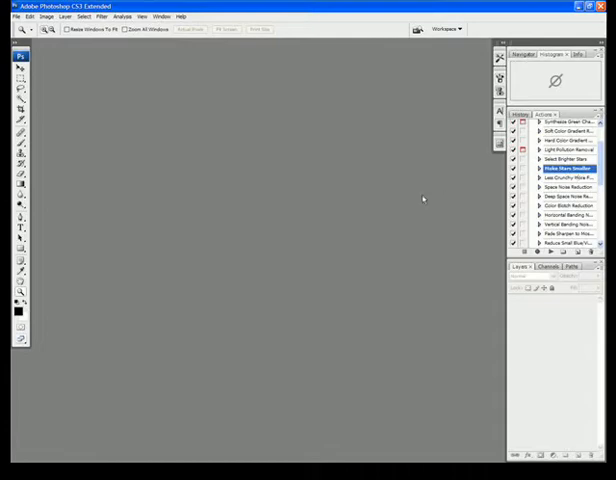
# Step: Open M51.tif and select the Local Contrast Enhancement action
pyautogui.click(16, 17)
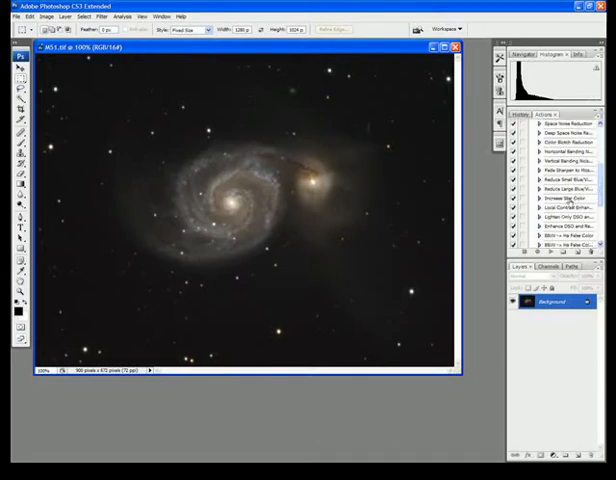
pyautogui.click(570, 206)
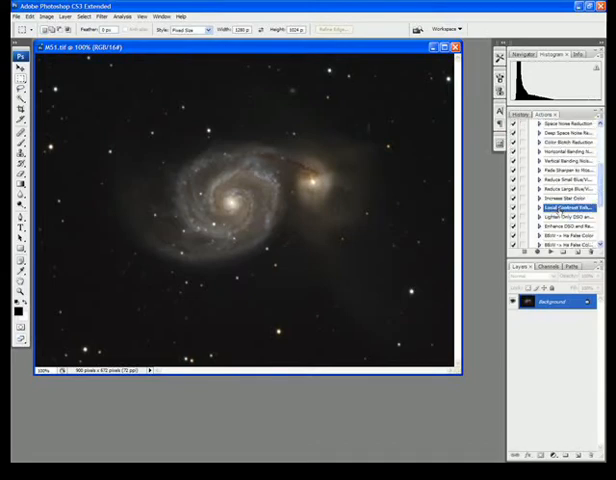
pyautogui.click(567, 207)
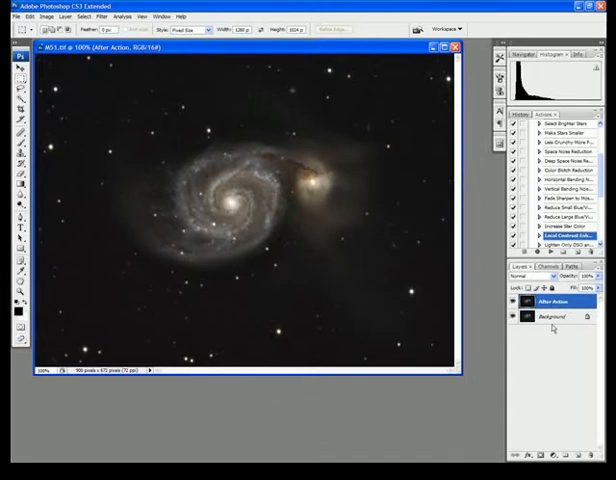
pyautogui.moveTo(551, 341)
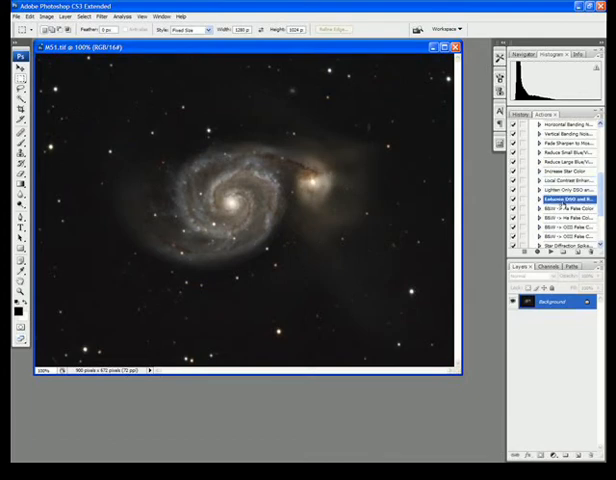
# Step: Run the Enhance DSO action on the M51 image
pyautogui.click(555, 198)
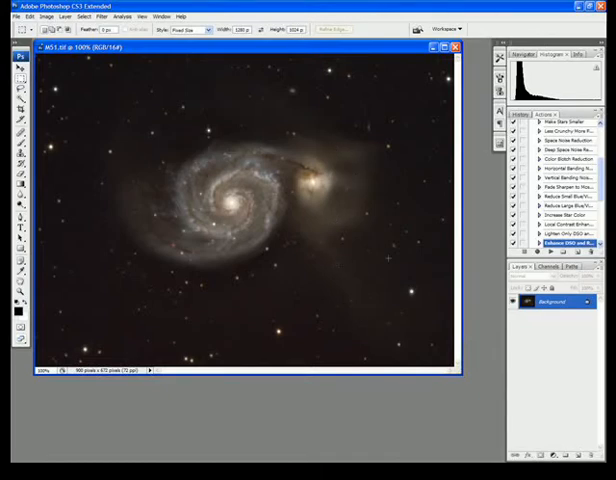
# Step: Scroll the Astronomy Tools list and select the Space Noise Reduction action
pyautogui.scroll(3)
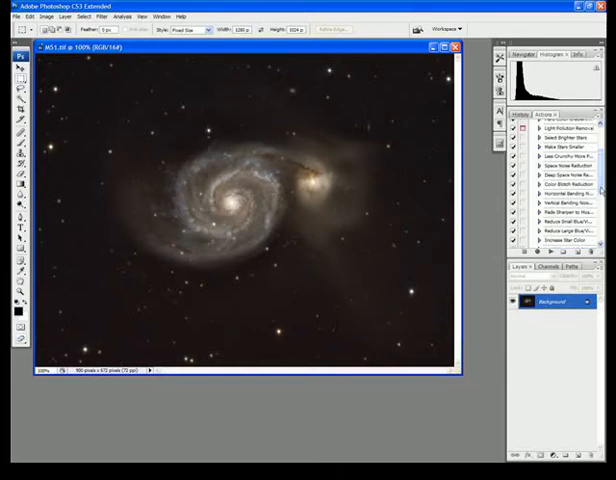
pyautogui.click(562, 163)
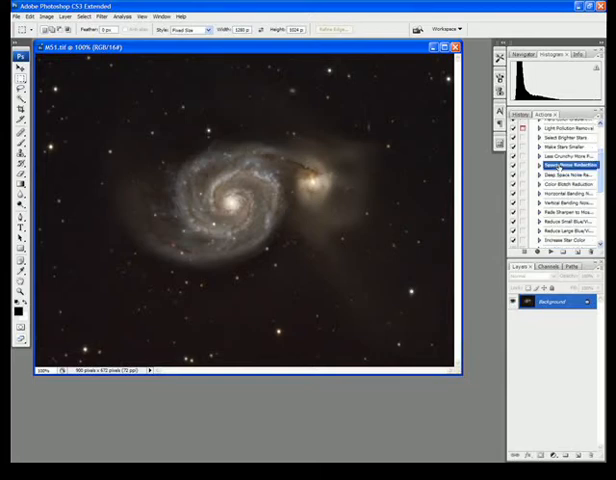
pyautogui.click(570, 173)
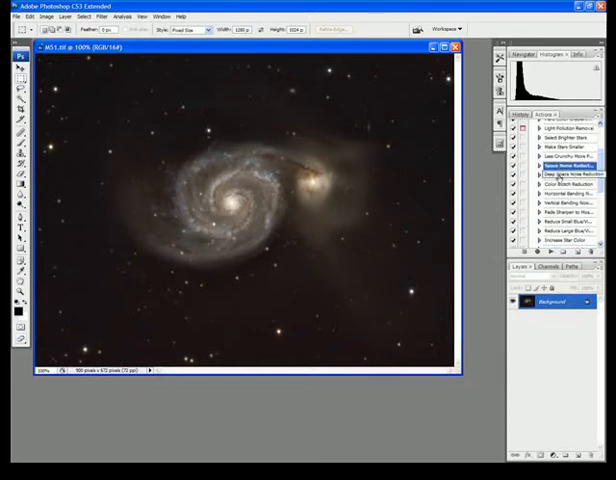
pyautogui.click(568, 164)
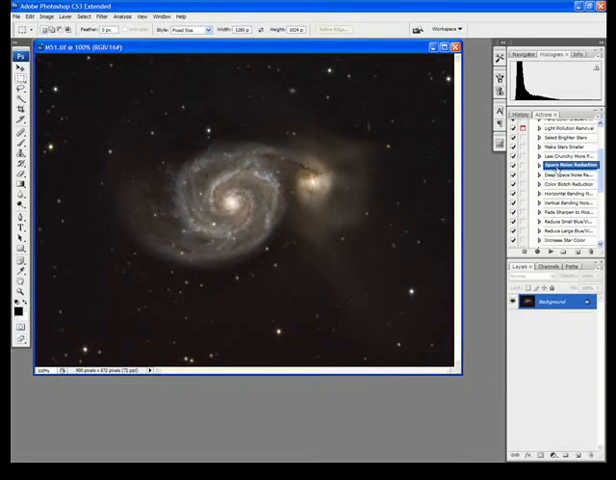
pyautogui.moveTo(551, 251)
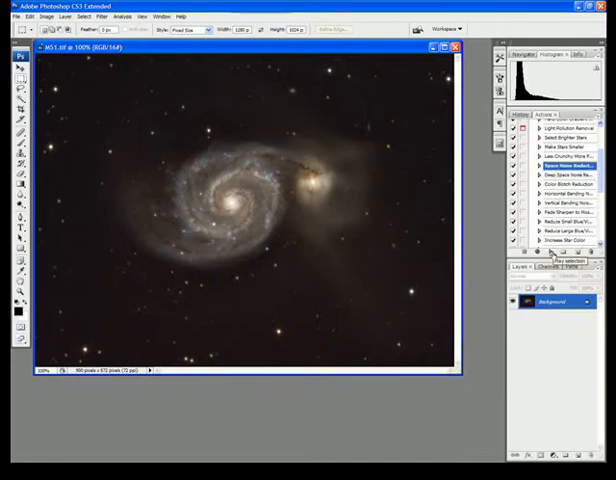
# Step: Play Space Noise Reduction, creating the After Action layer and outlining both galaxies
pyautogui.click(551, 251)
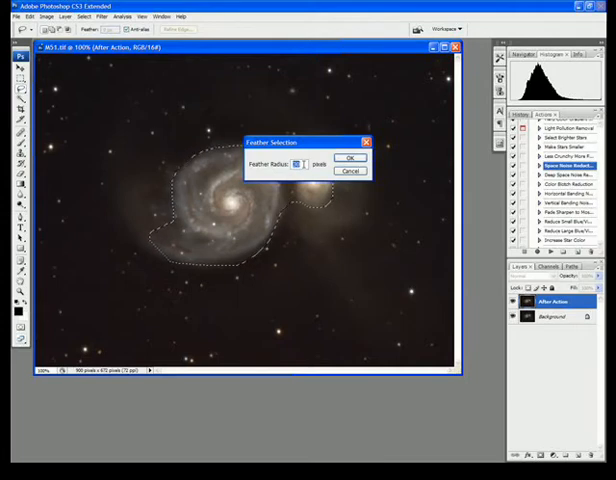
# Step: Confirm the galaxy outline feather, then invert the selection to the surrounding space
pyautogui.click(350, 157)
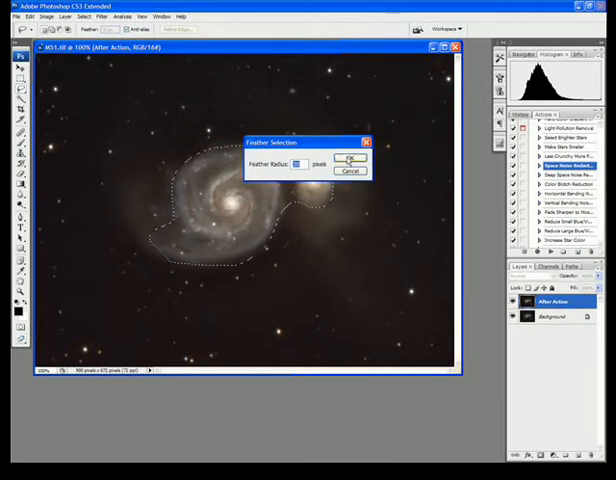
pyautogui.click(351, 158)
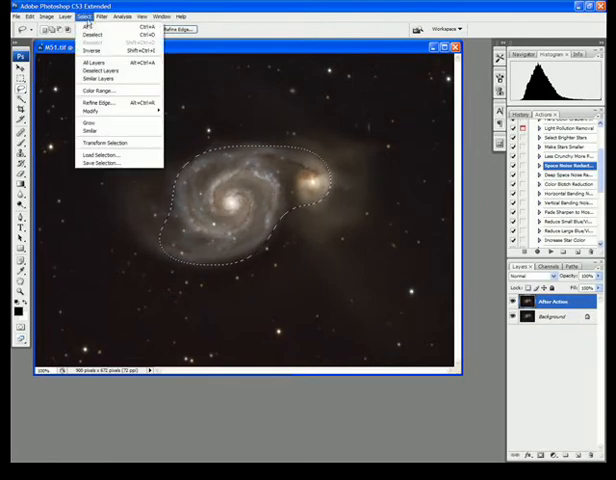
pyautogui.moveTo(91, 51)
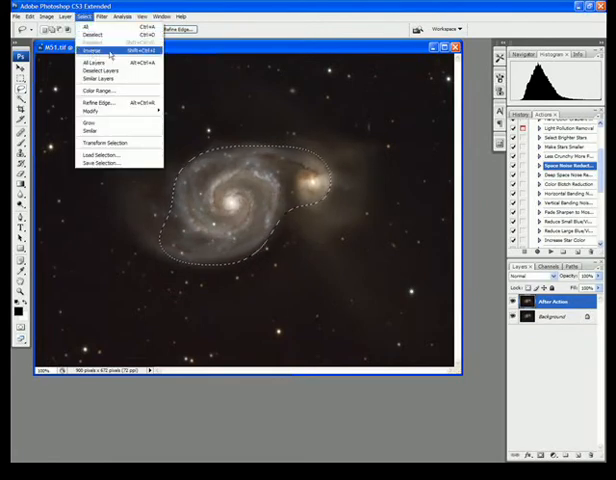
pyautogui.click(91, 51)
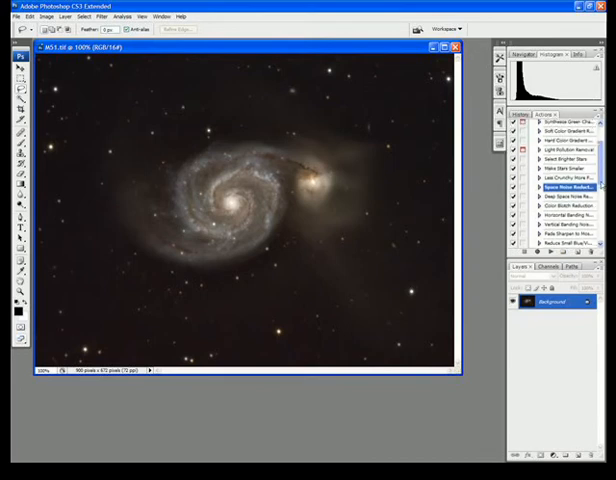
# Step: Select and play the Make Stars Smaller action to completion
pyautogui.click(560, 168)
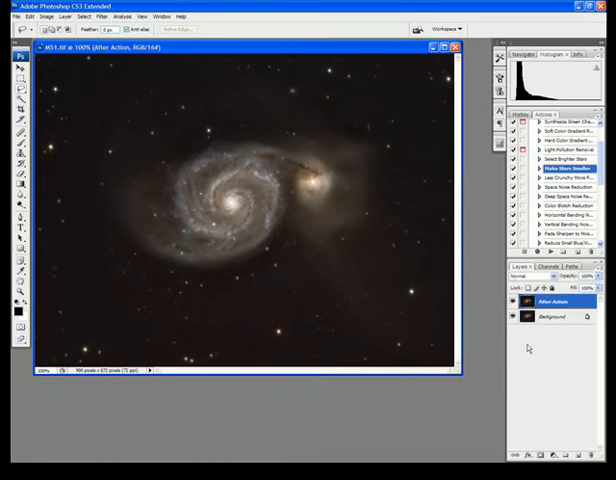
pyautogui.click(512, 302)
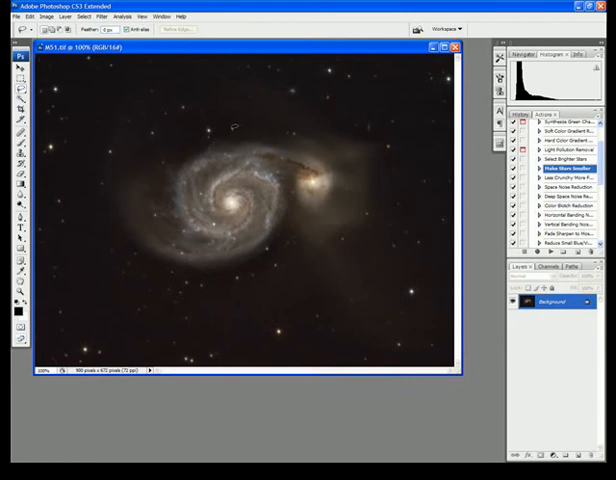
pyautogui.moveTo(233, 127)
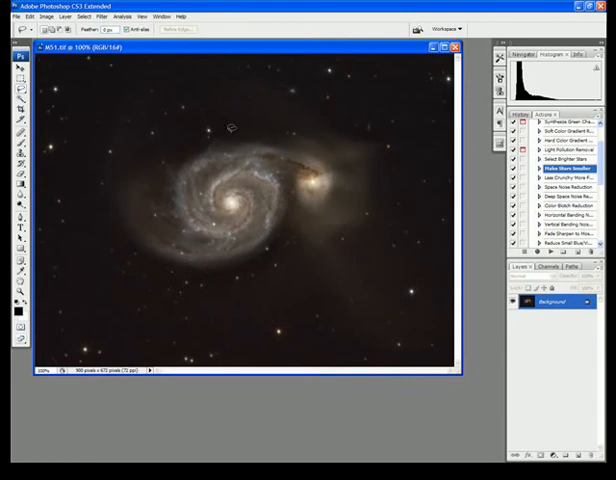
pyautogui.moveTo(236, 138)
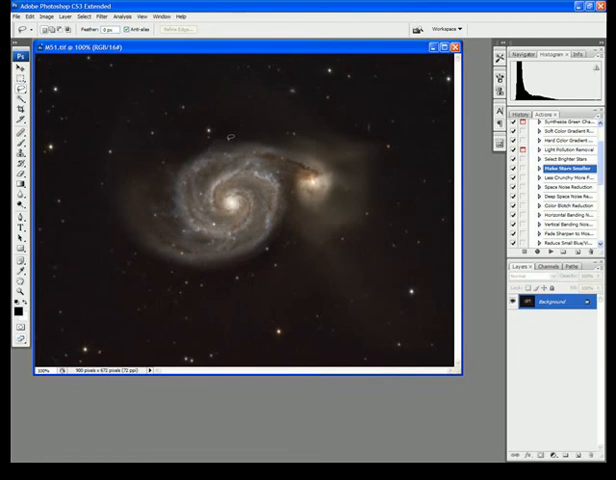
# Step: Apply Unsharp Mask with Amount 50, Radius 0.5 and Threshold 0
pyautogui.click(99, 17)
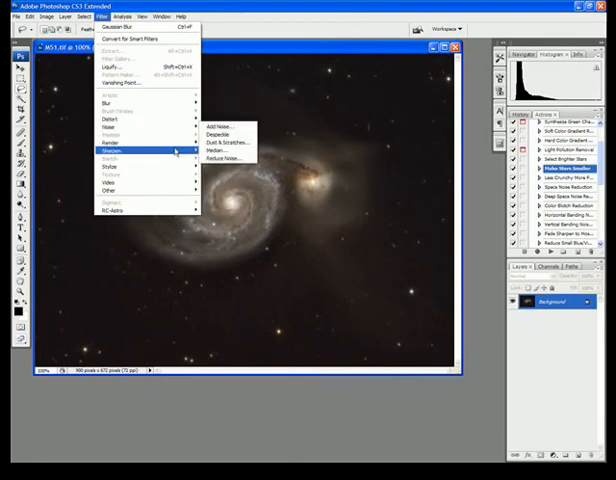
pyautogui.click(220, 146)
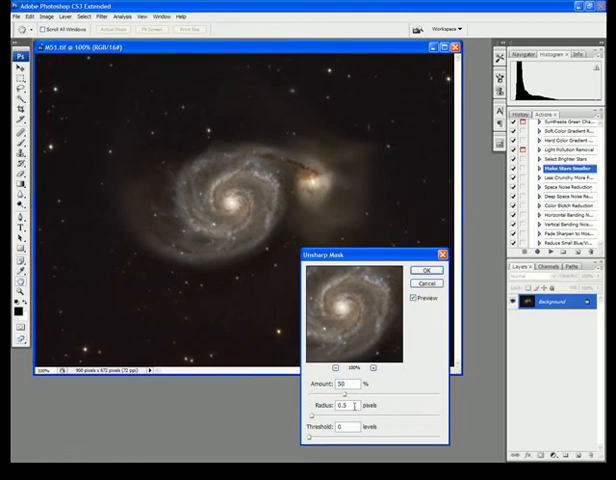
pyautogui.click(427, 271)
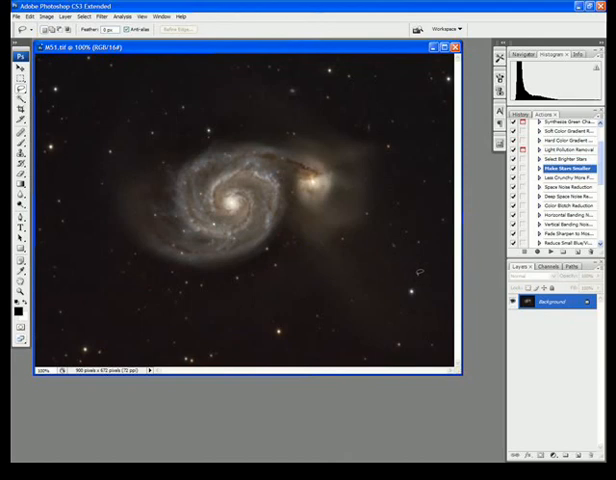
pyautogui.moveTo(475, 178)
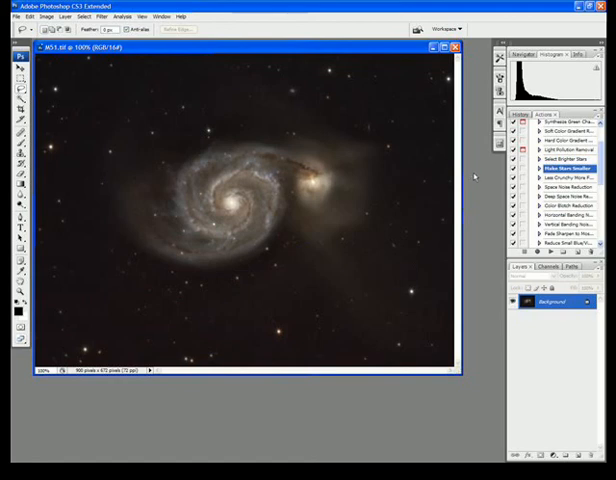